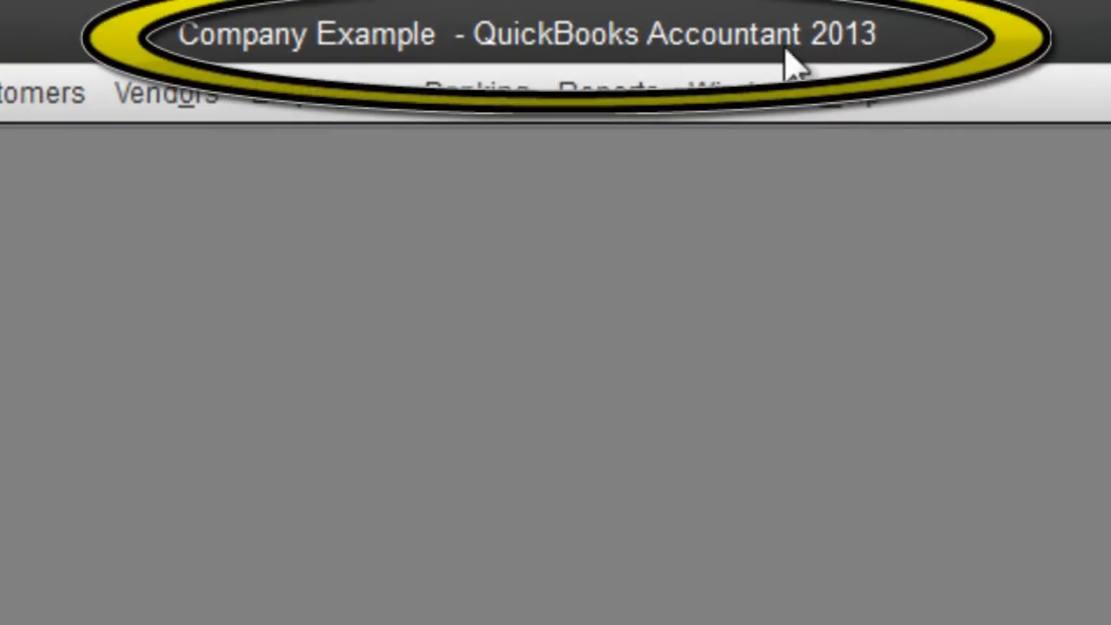
mouse_move(842, 60)
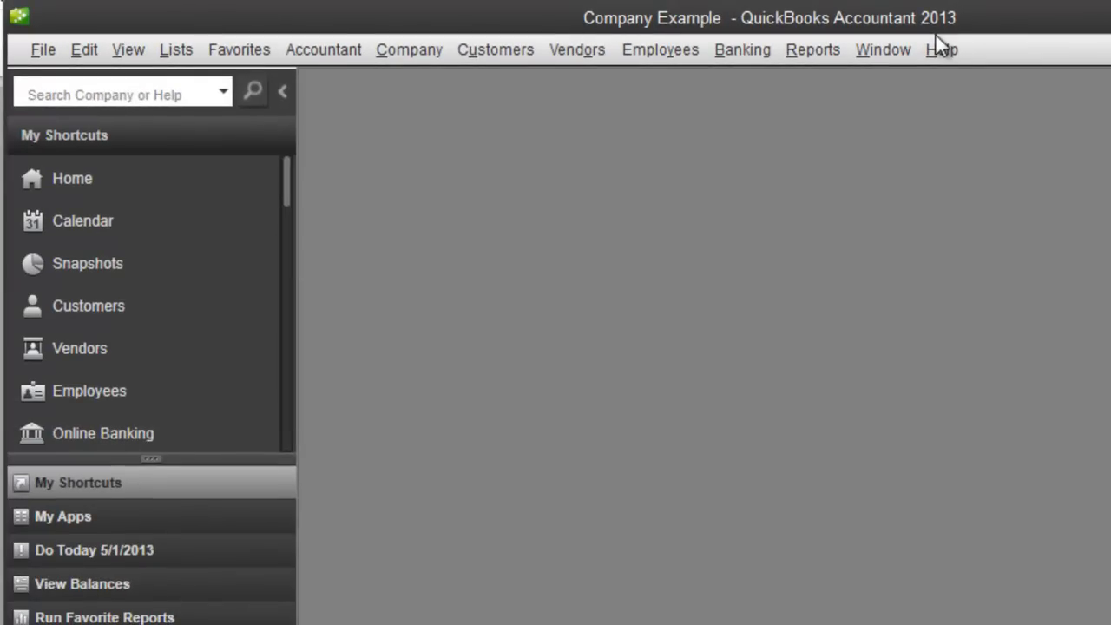
mouse_move(882, 49)
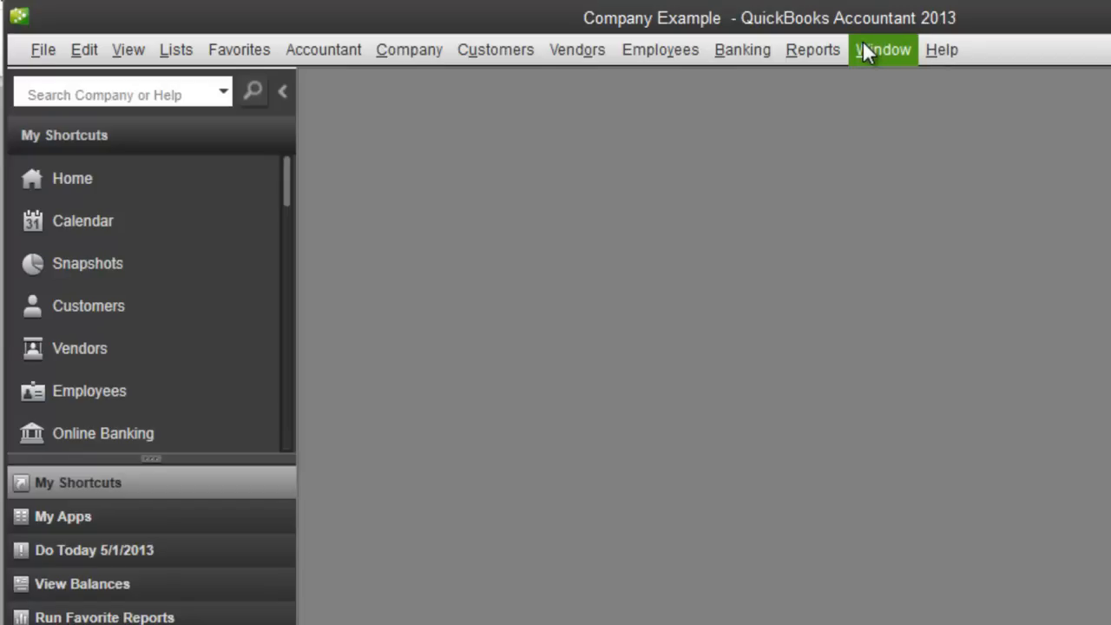
mouse_move(243, 38)
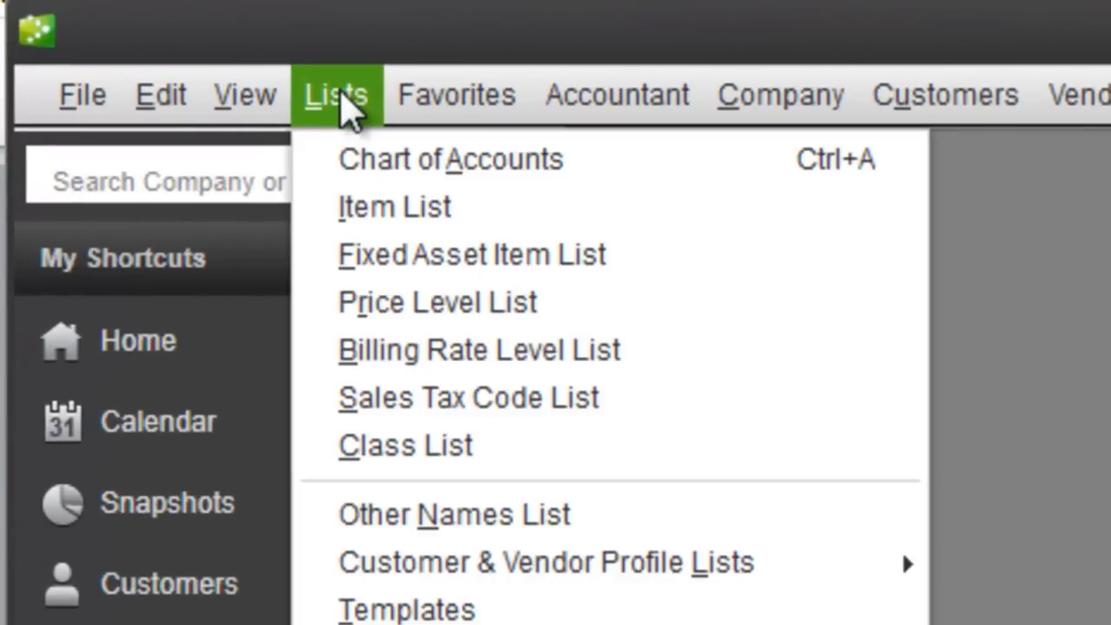
- From the Chart of Accounts, begin a new account and choose the Bank account type
left_click(451, 160)
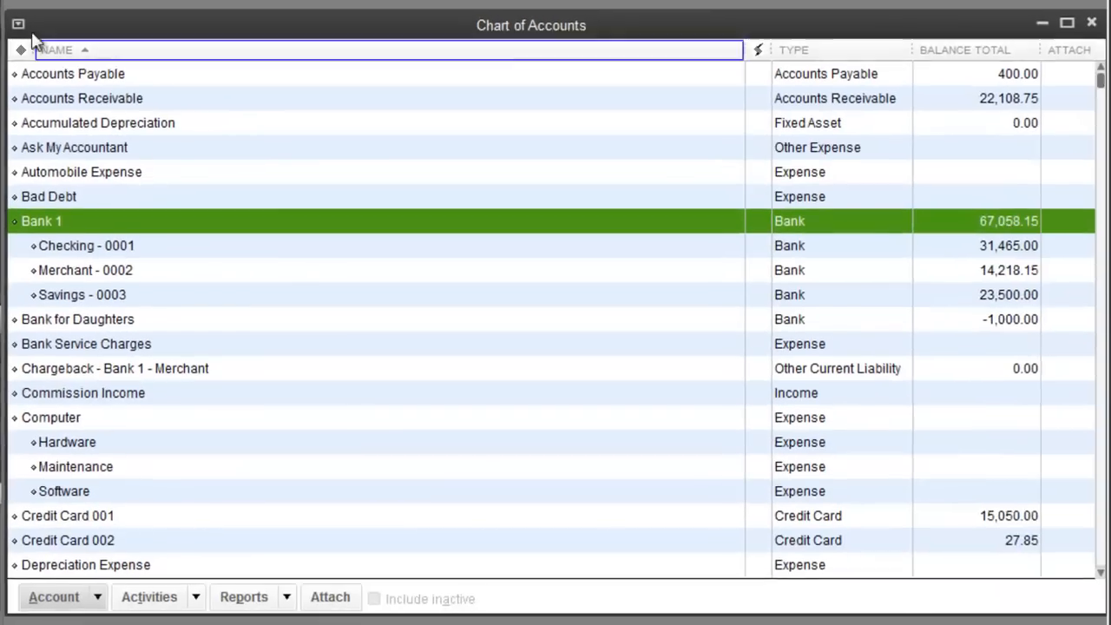
left_click(52, 597)
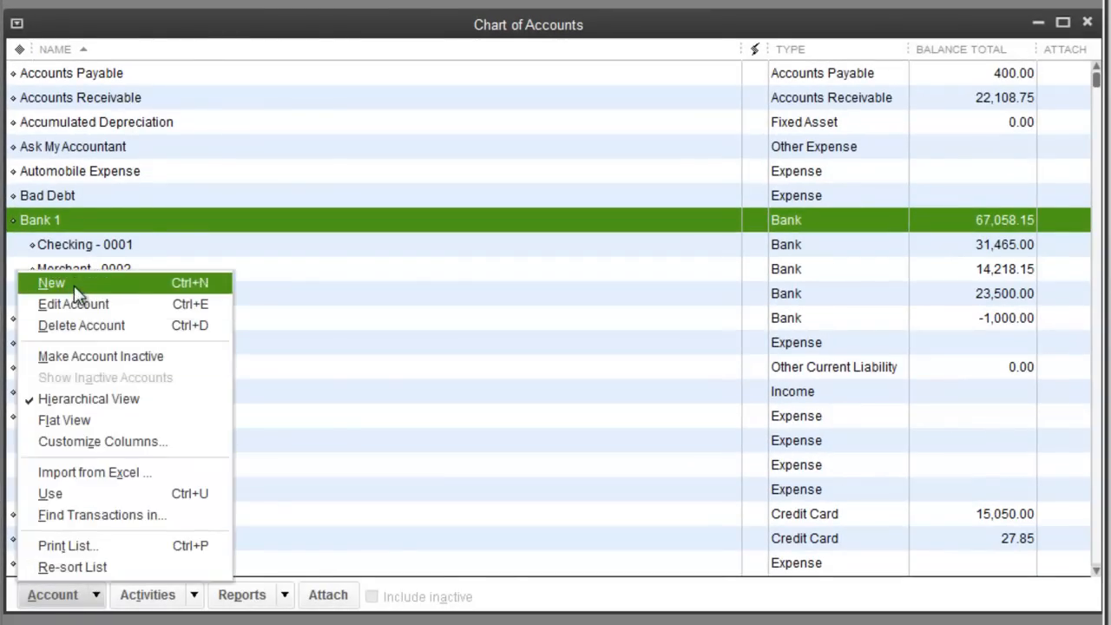
left_click(50, 283)
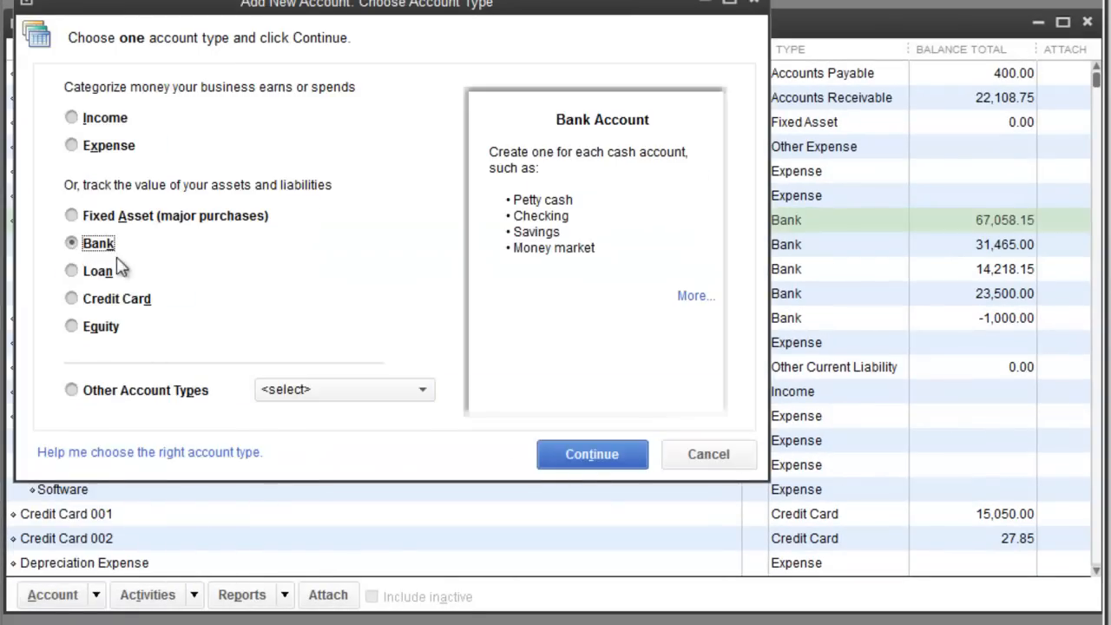
left_click(591, 455)
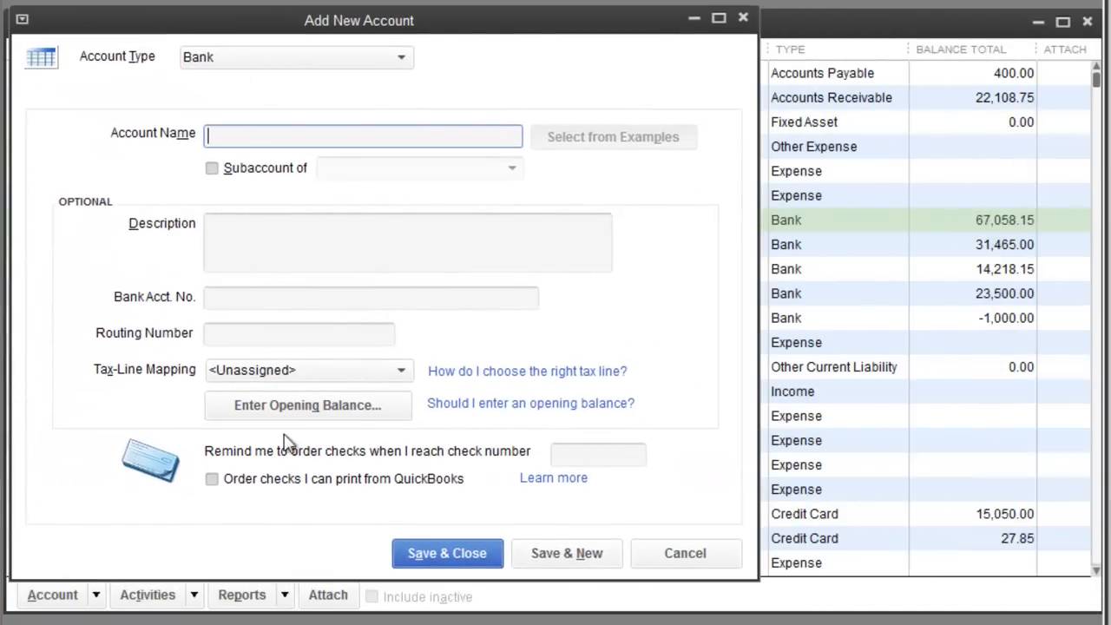
mouse_move(684, 552)
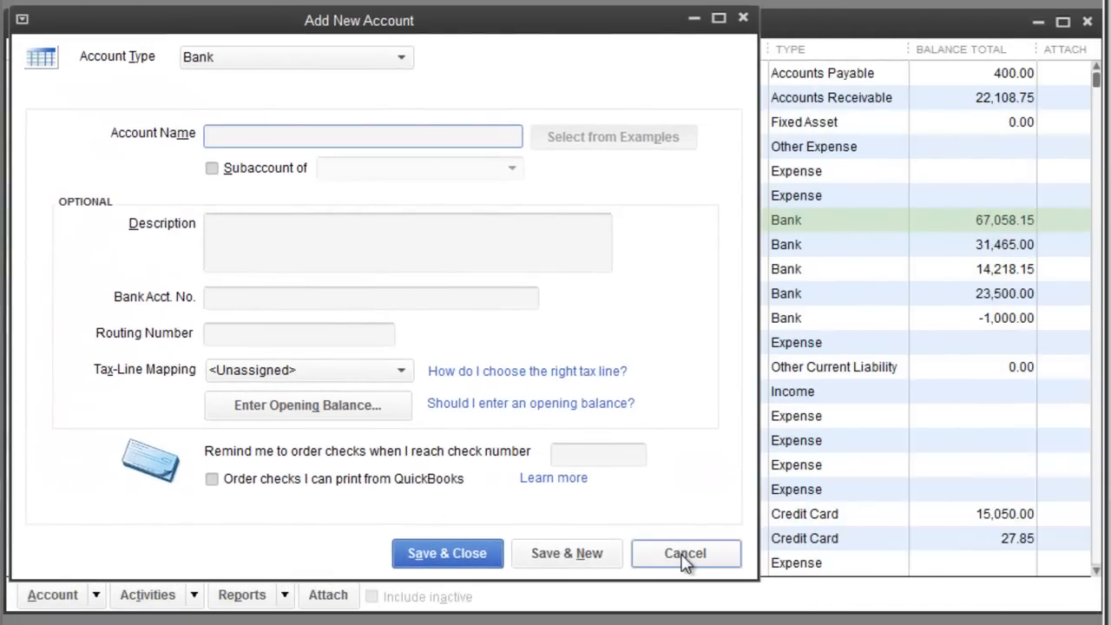
left_click(684, 552)
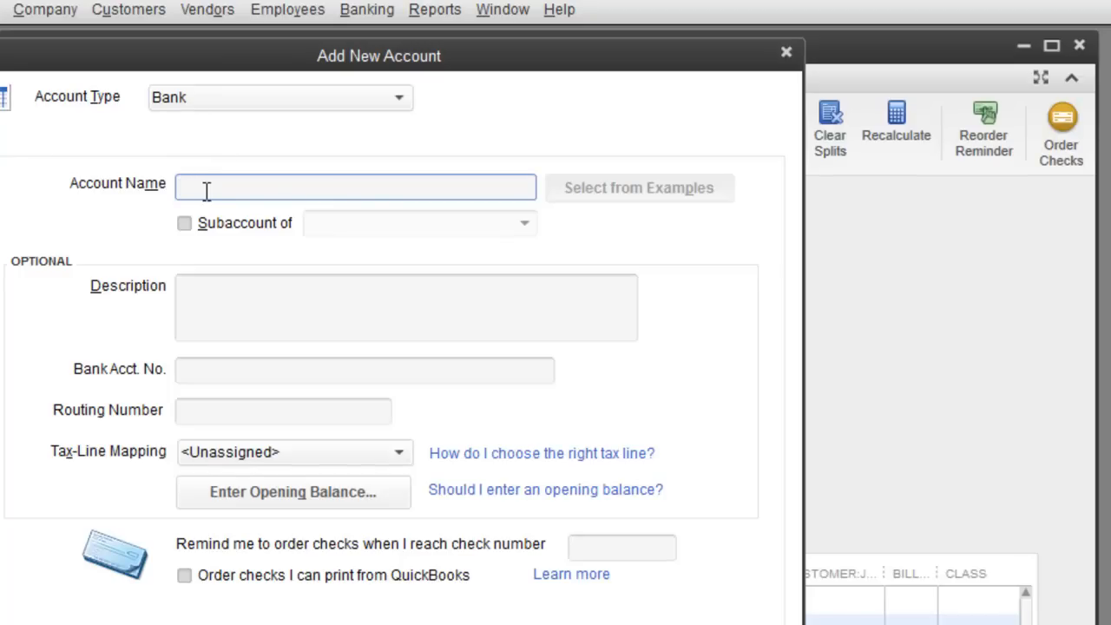
- Name the new bank account 'Barter Account' and save it
type("Barter")
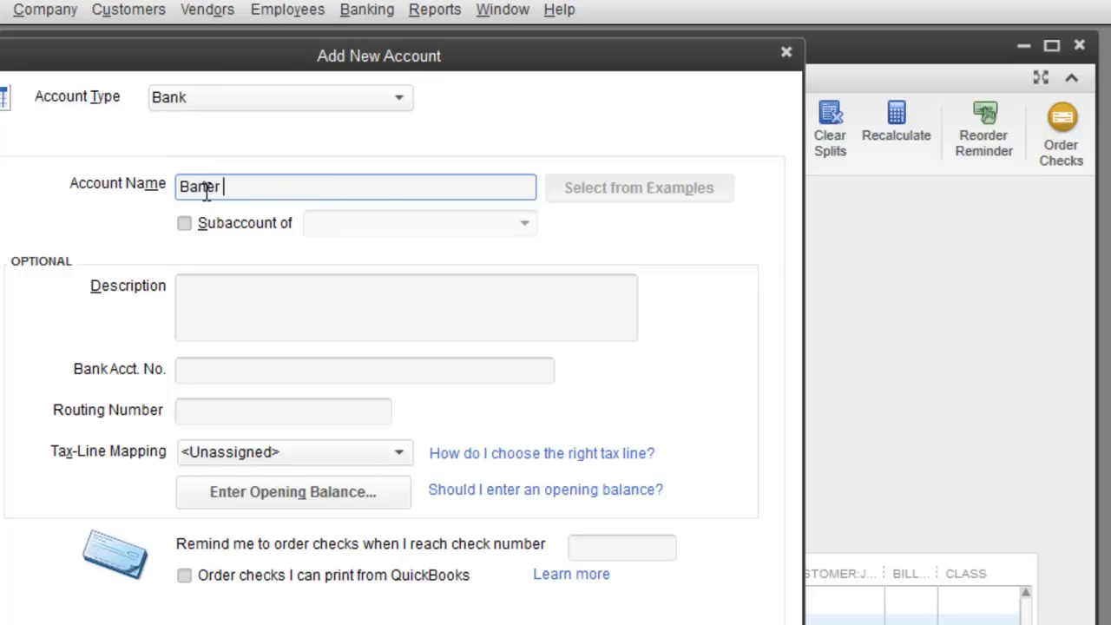
type("Account")
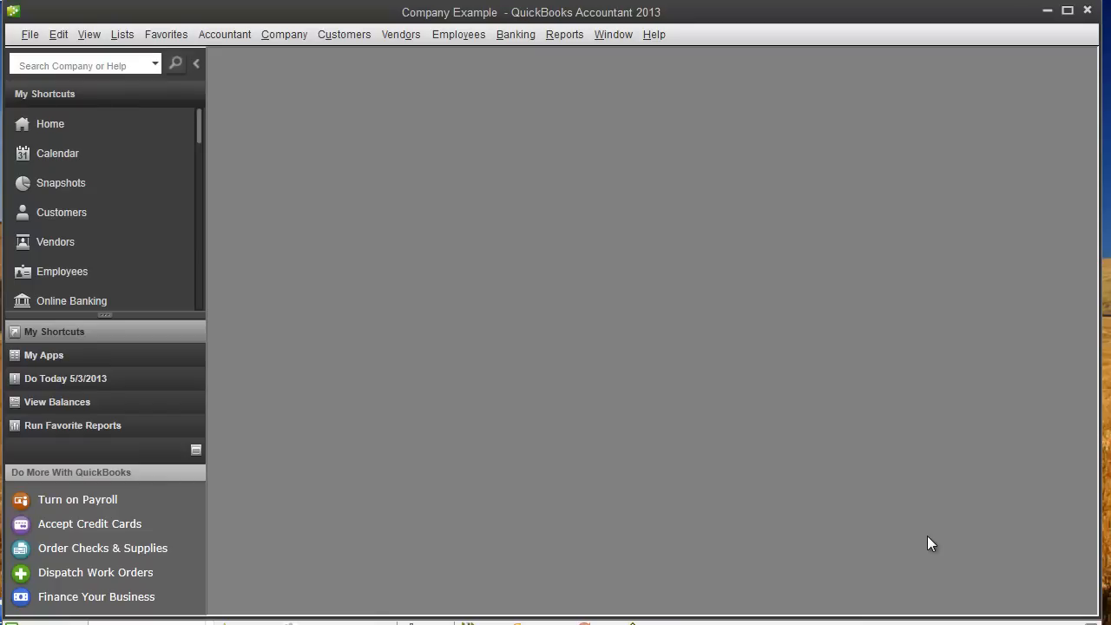
- Start a new sales receipt from the Customers menu's Enter Sales Receipts
left_click(343, 35)
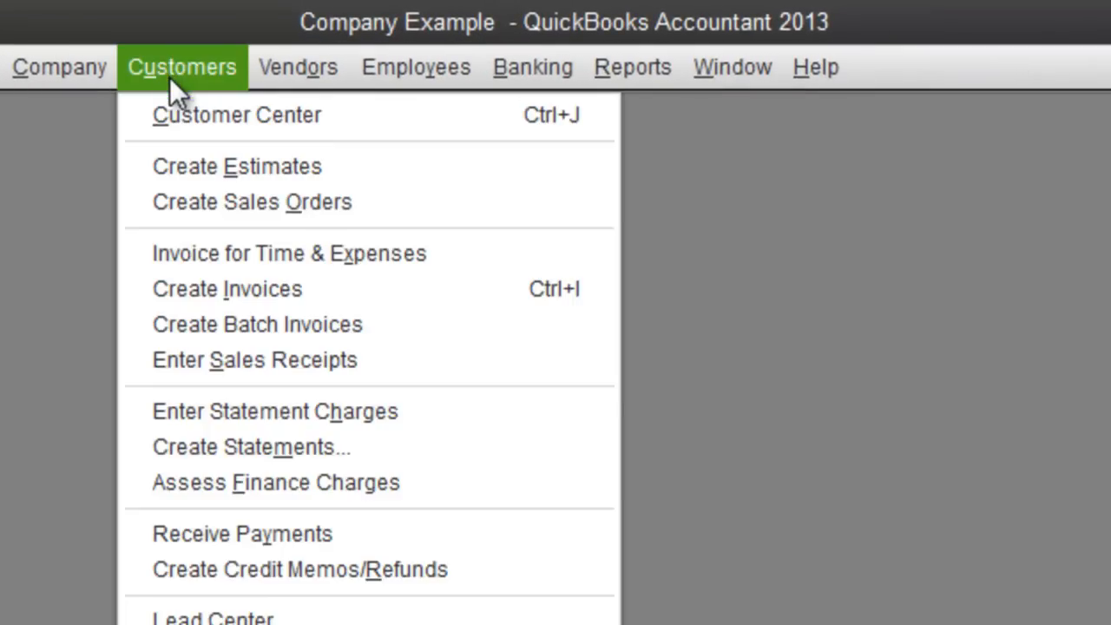
mouse_move(226, 288)
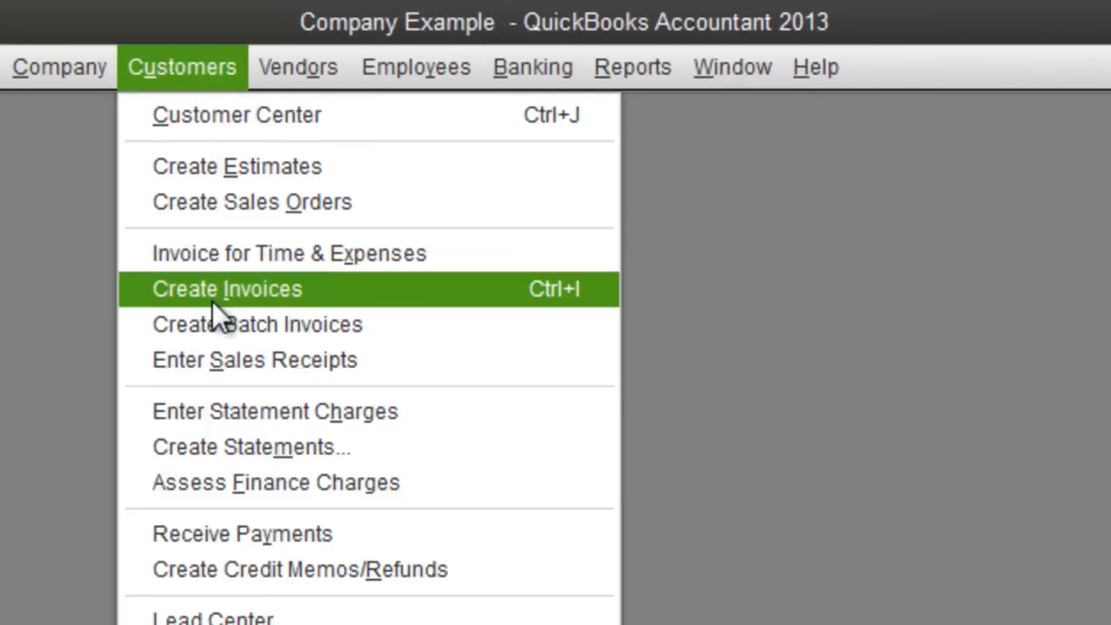
left_click(226, 289)
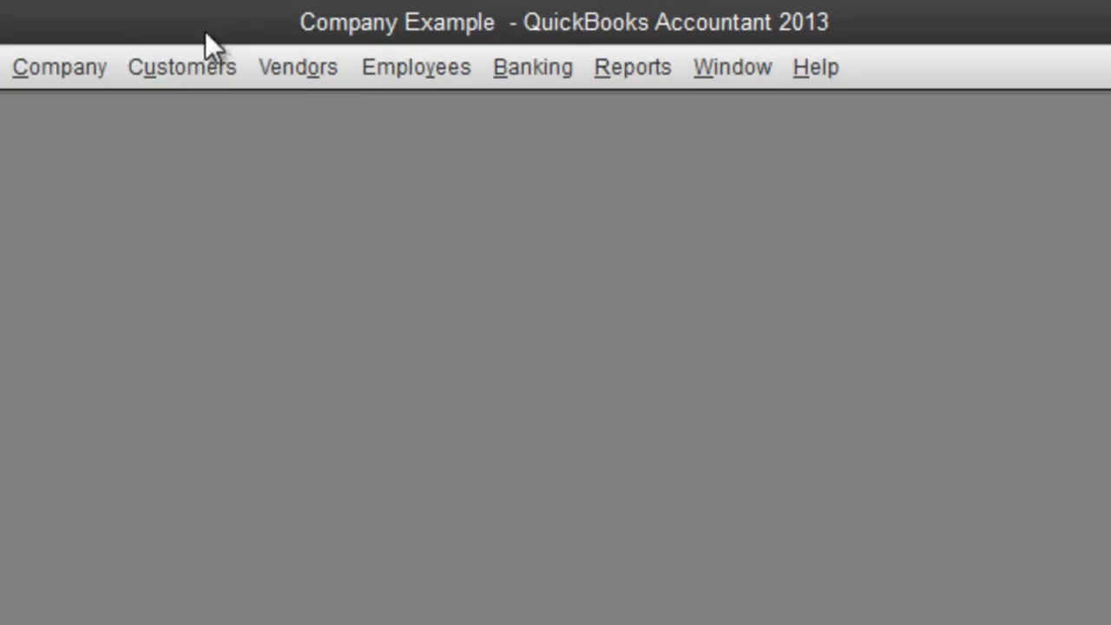
left_click(180, 66)
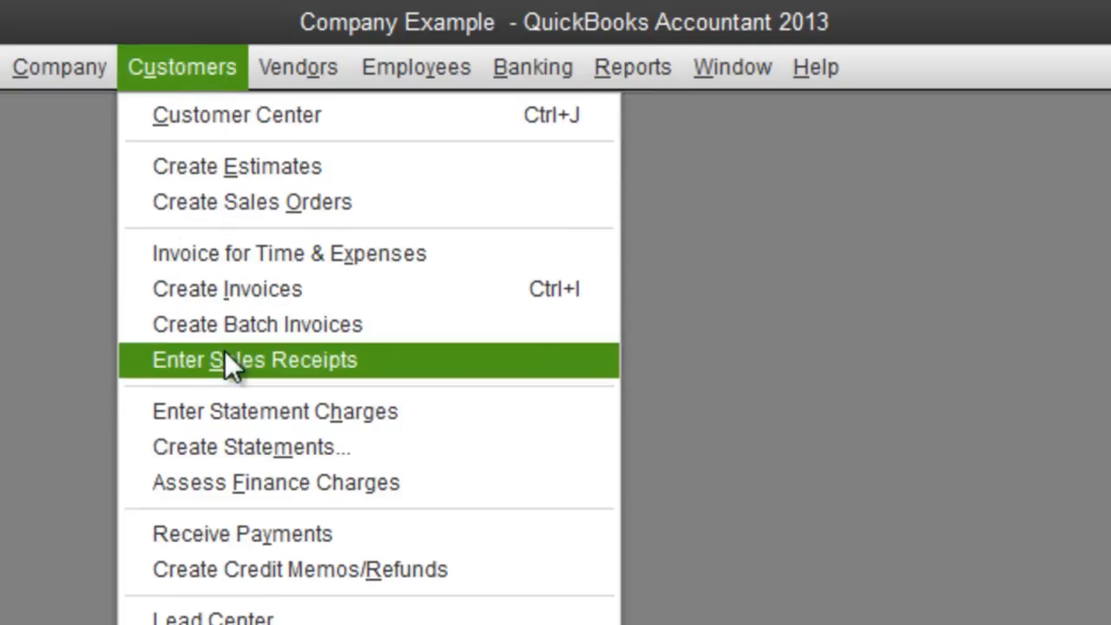
left_click(254, 359)
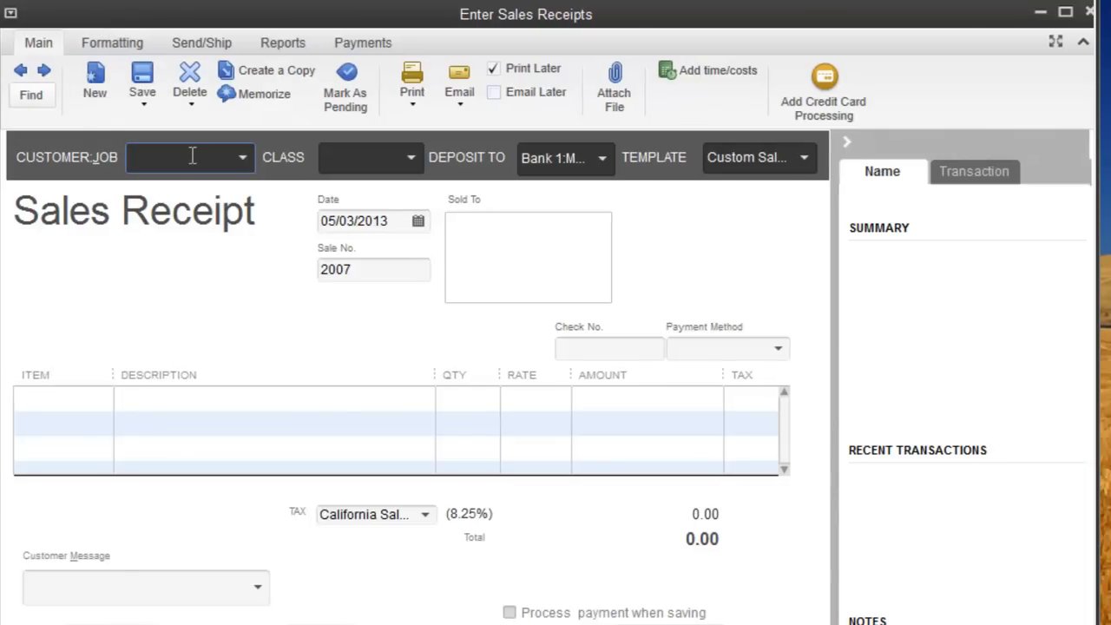
- Set up 'ABC Company - Customer' as a new customer and use it on the sales receipt
type("AB")
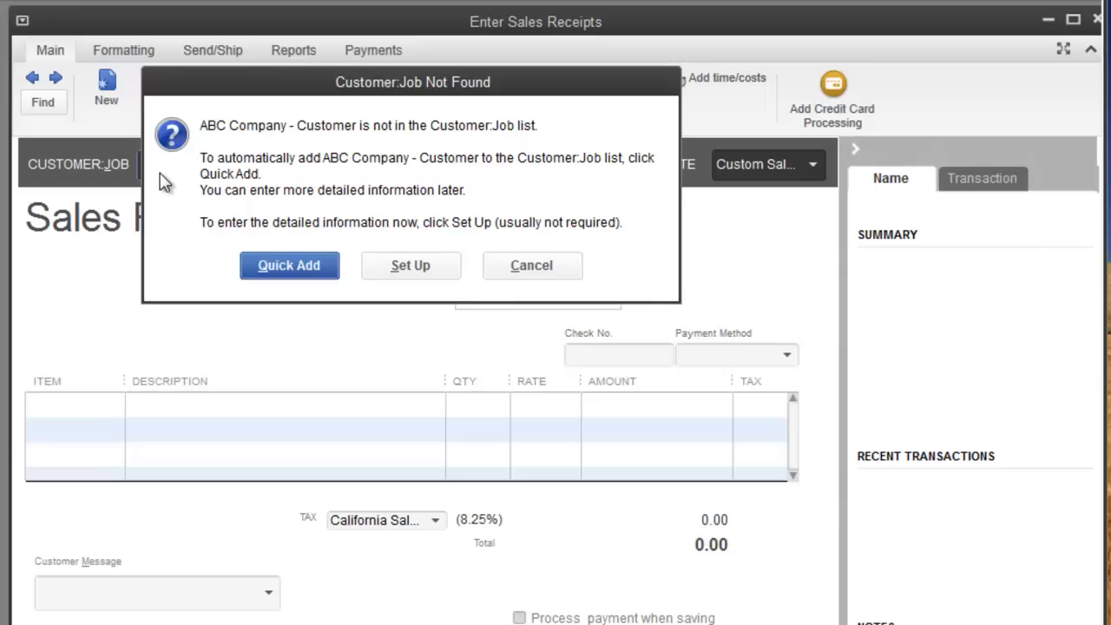
mouse_move(222, 202)
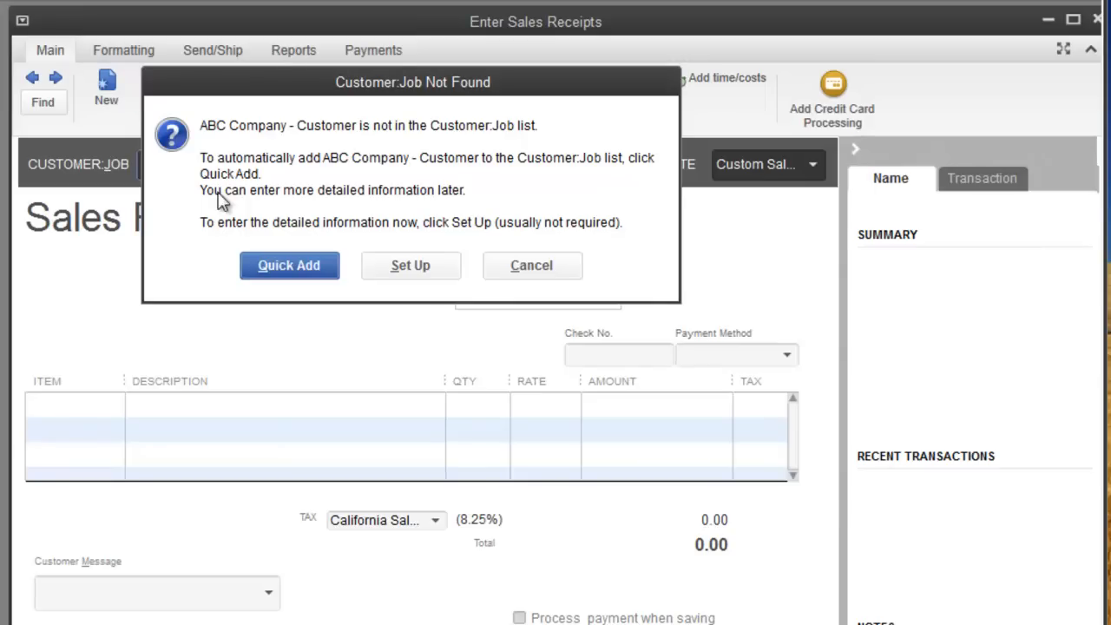
mouse_move(361, 278)
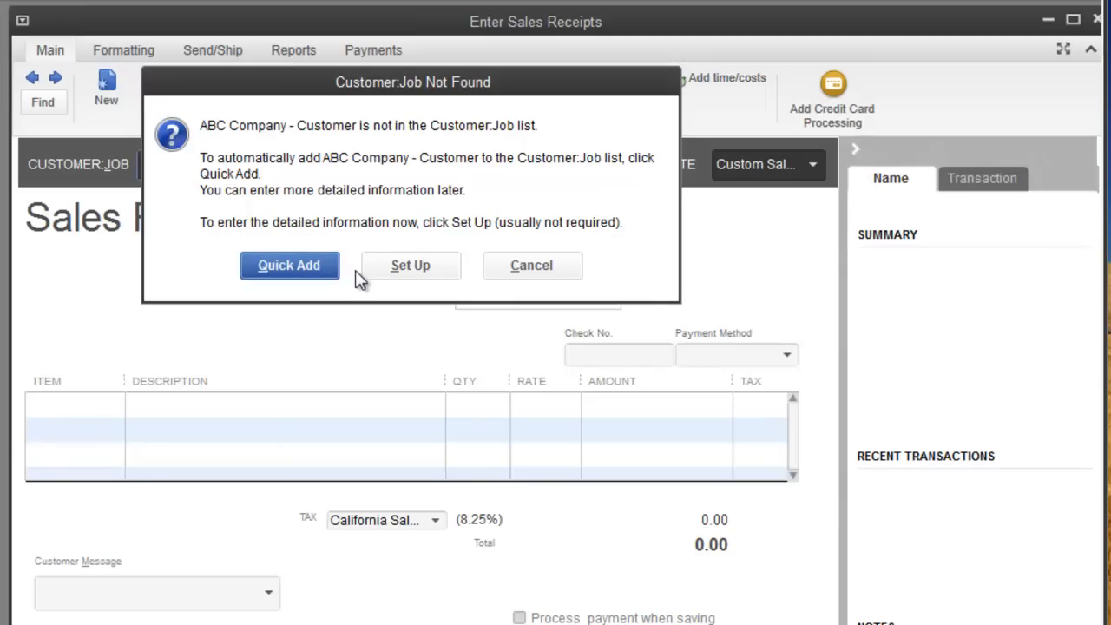
left_click(410, 263)
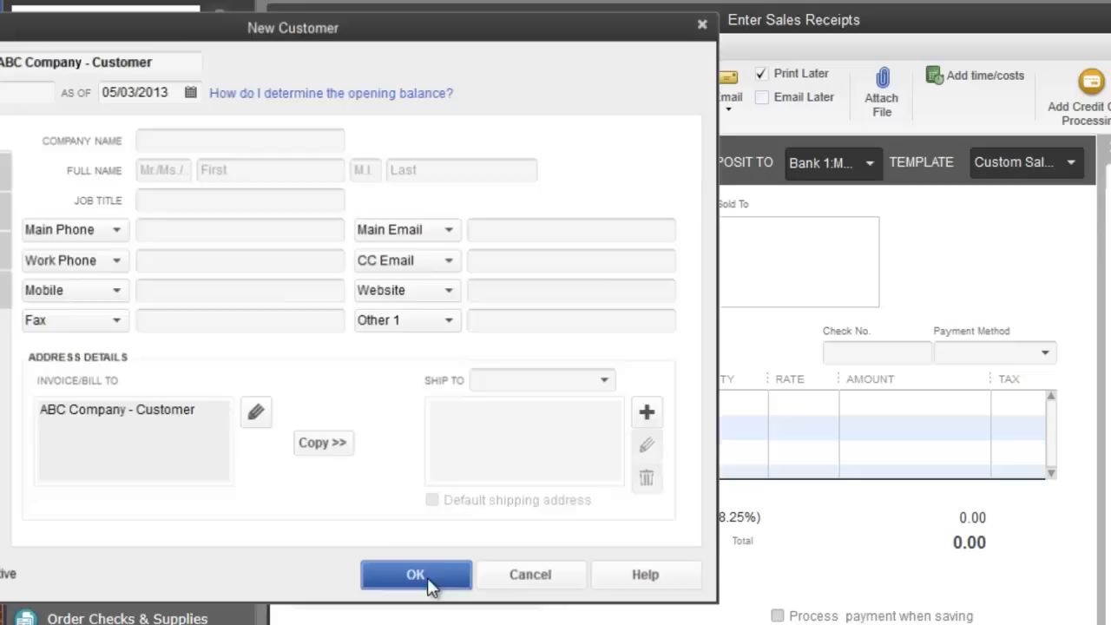
left_click(417, 575)
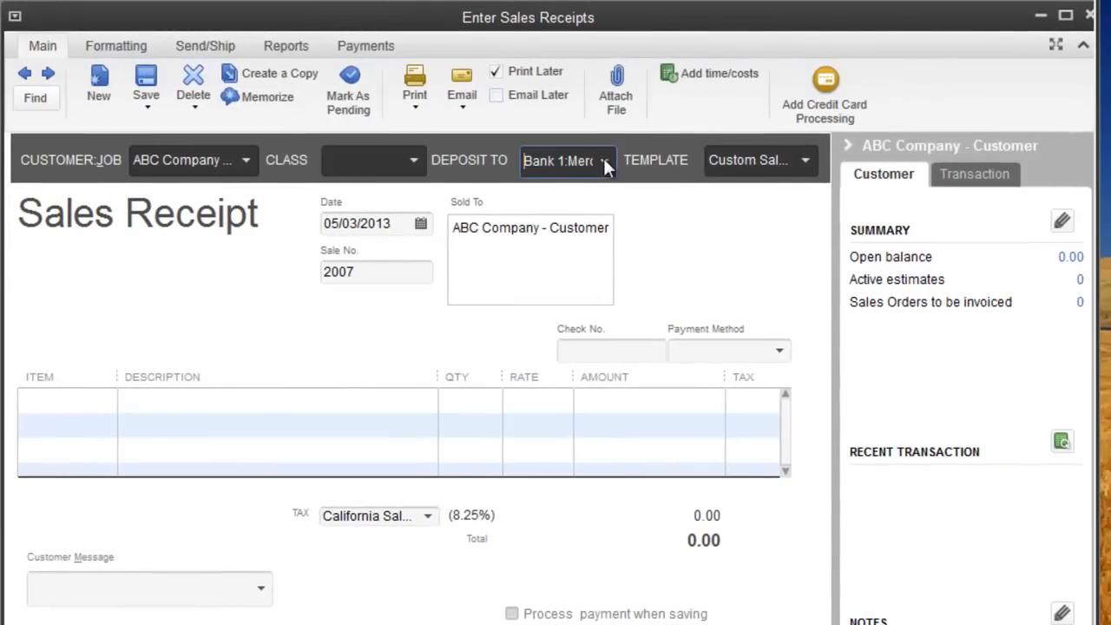
- Choose Barter Account as the receipt's Deposit To account
left_click(602, 160)
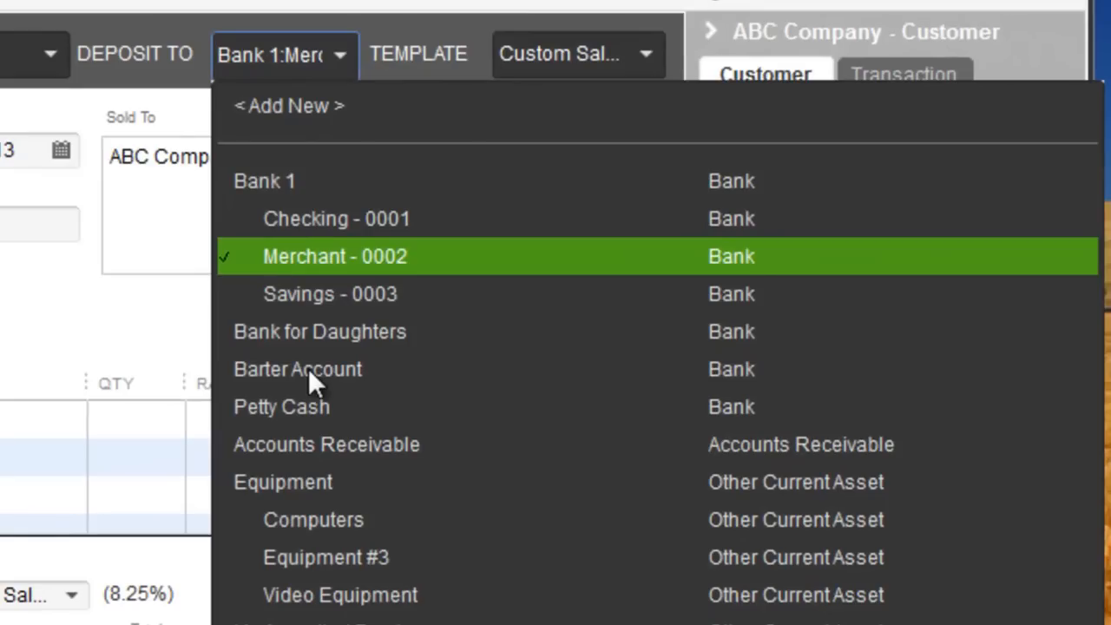
left_click(296, 368)
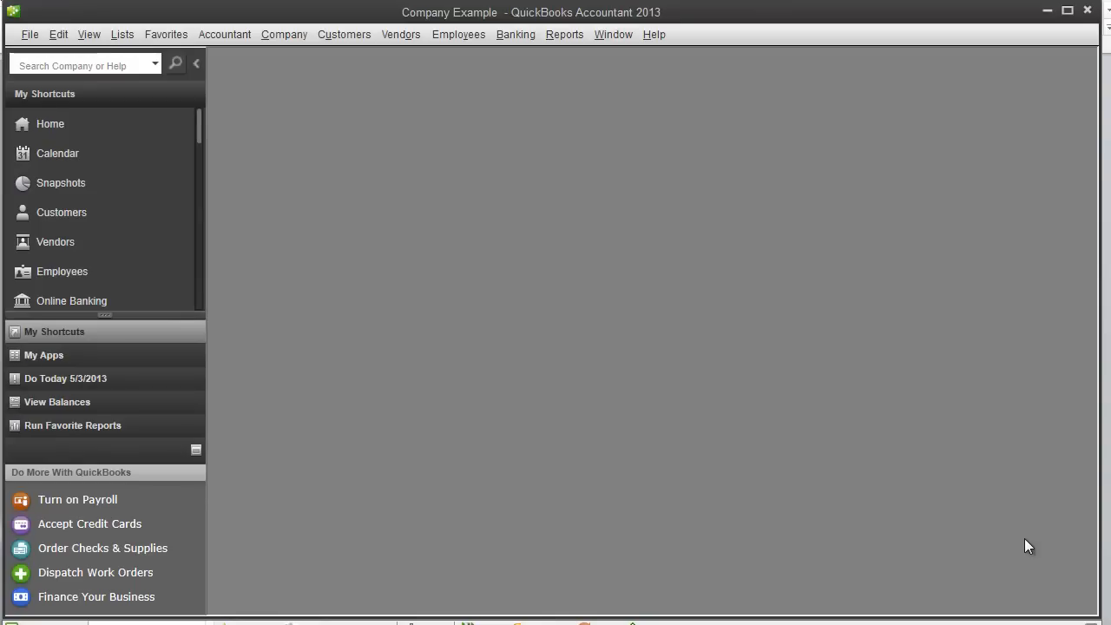
mouse_move(1025, 544)
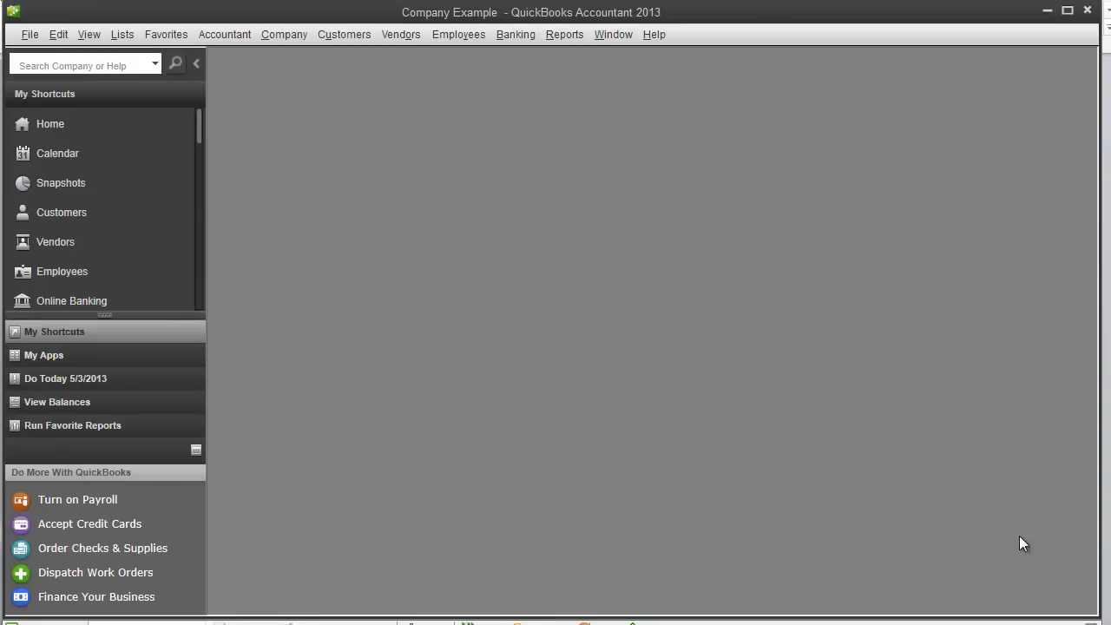
mouse_move(948, 524)
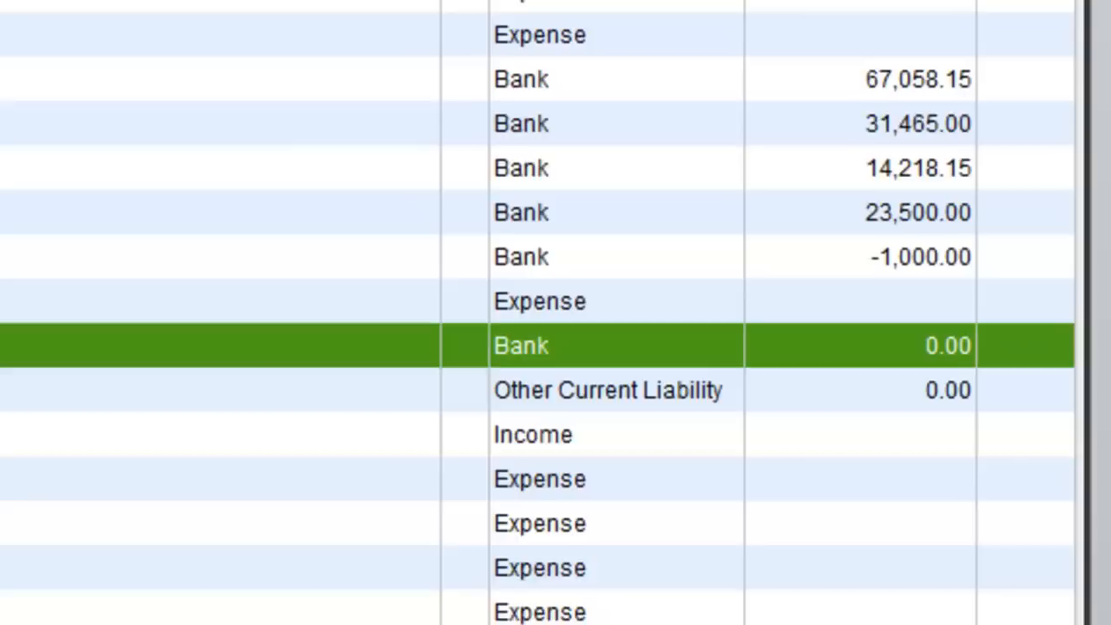
- In Pay Bills for Vendor 1's 400.00 bill, list the payment Account choices
left_click(401, 34)
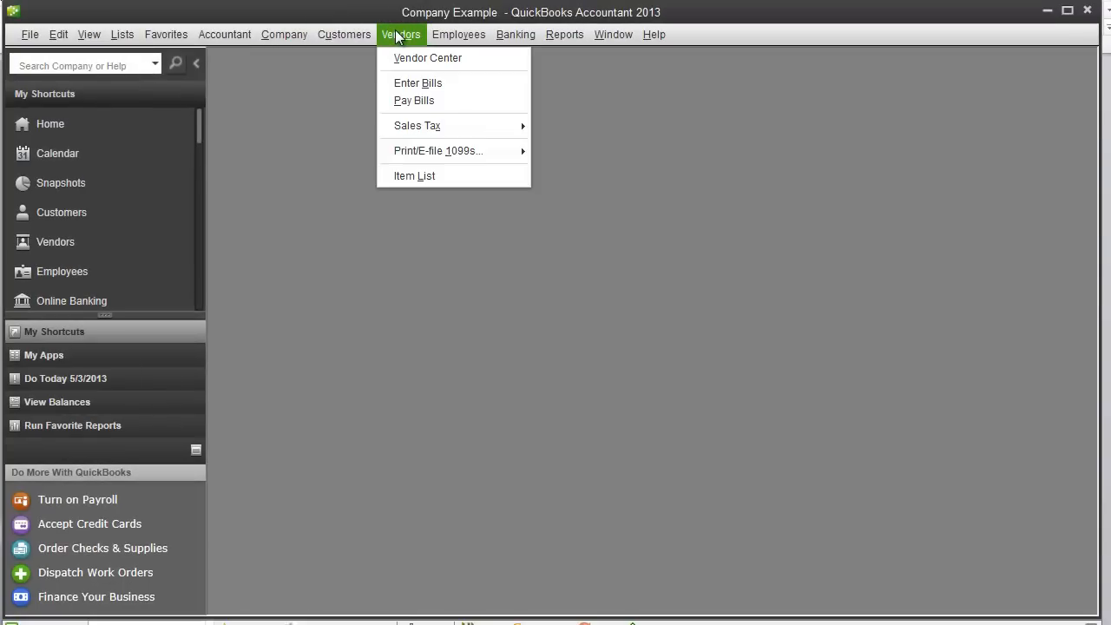
left_click(413, 99)
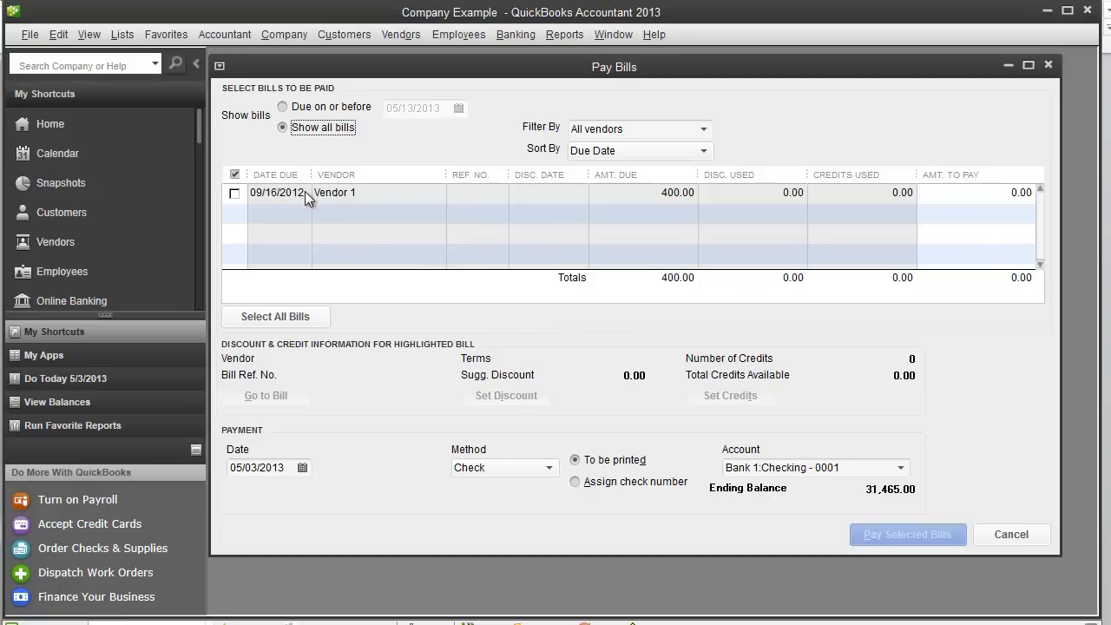
mouse_move(426, 363)
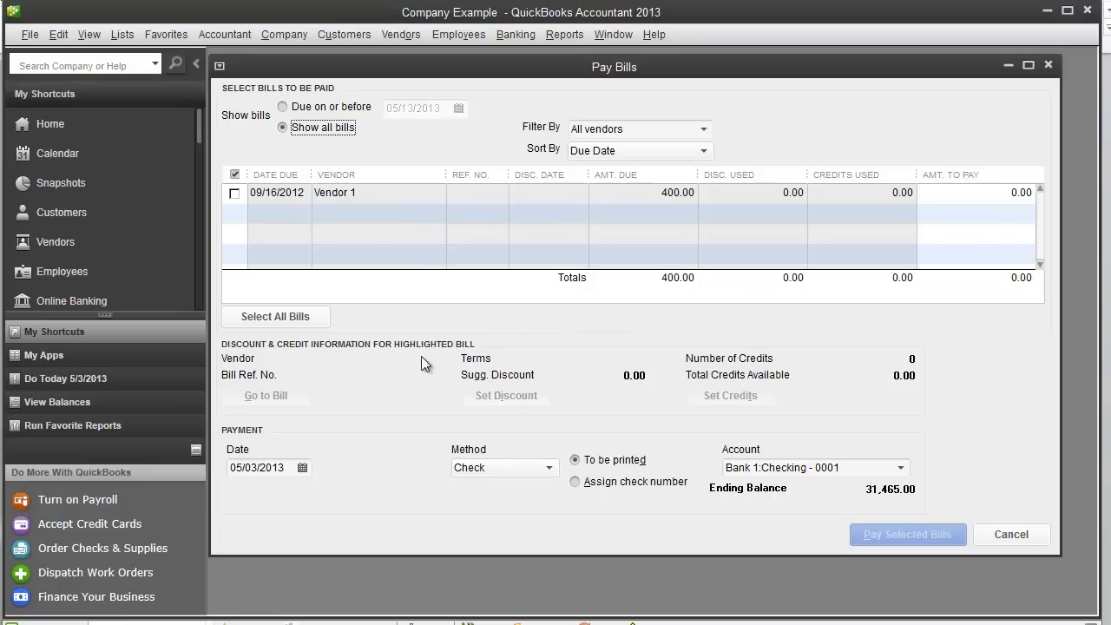
left_click(899, 467)
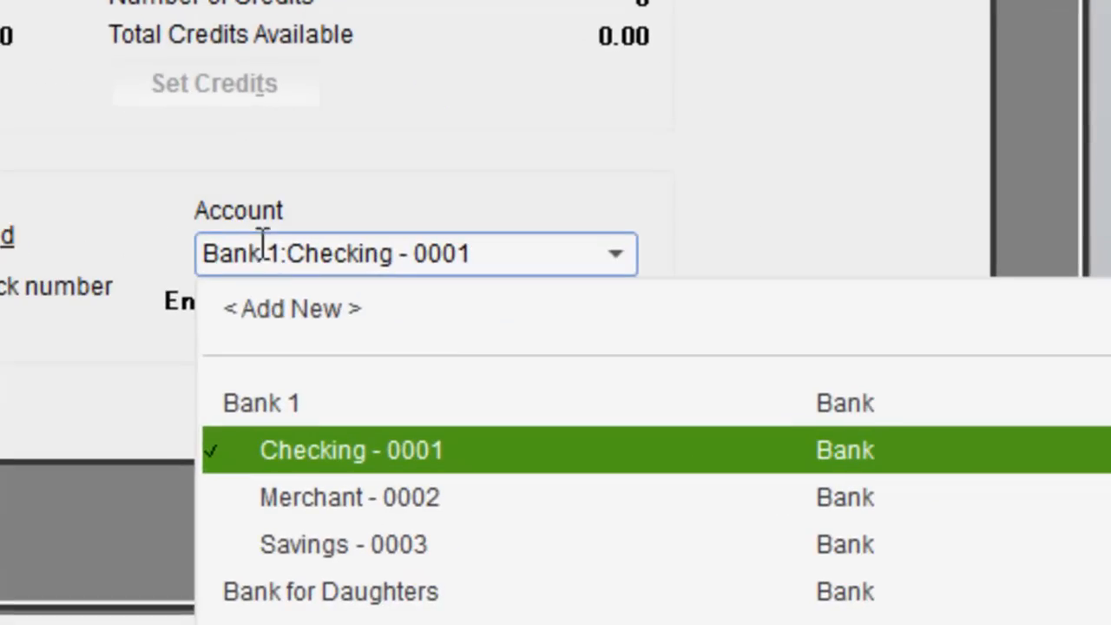